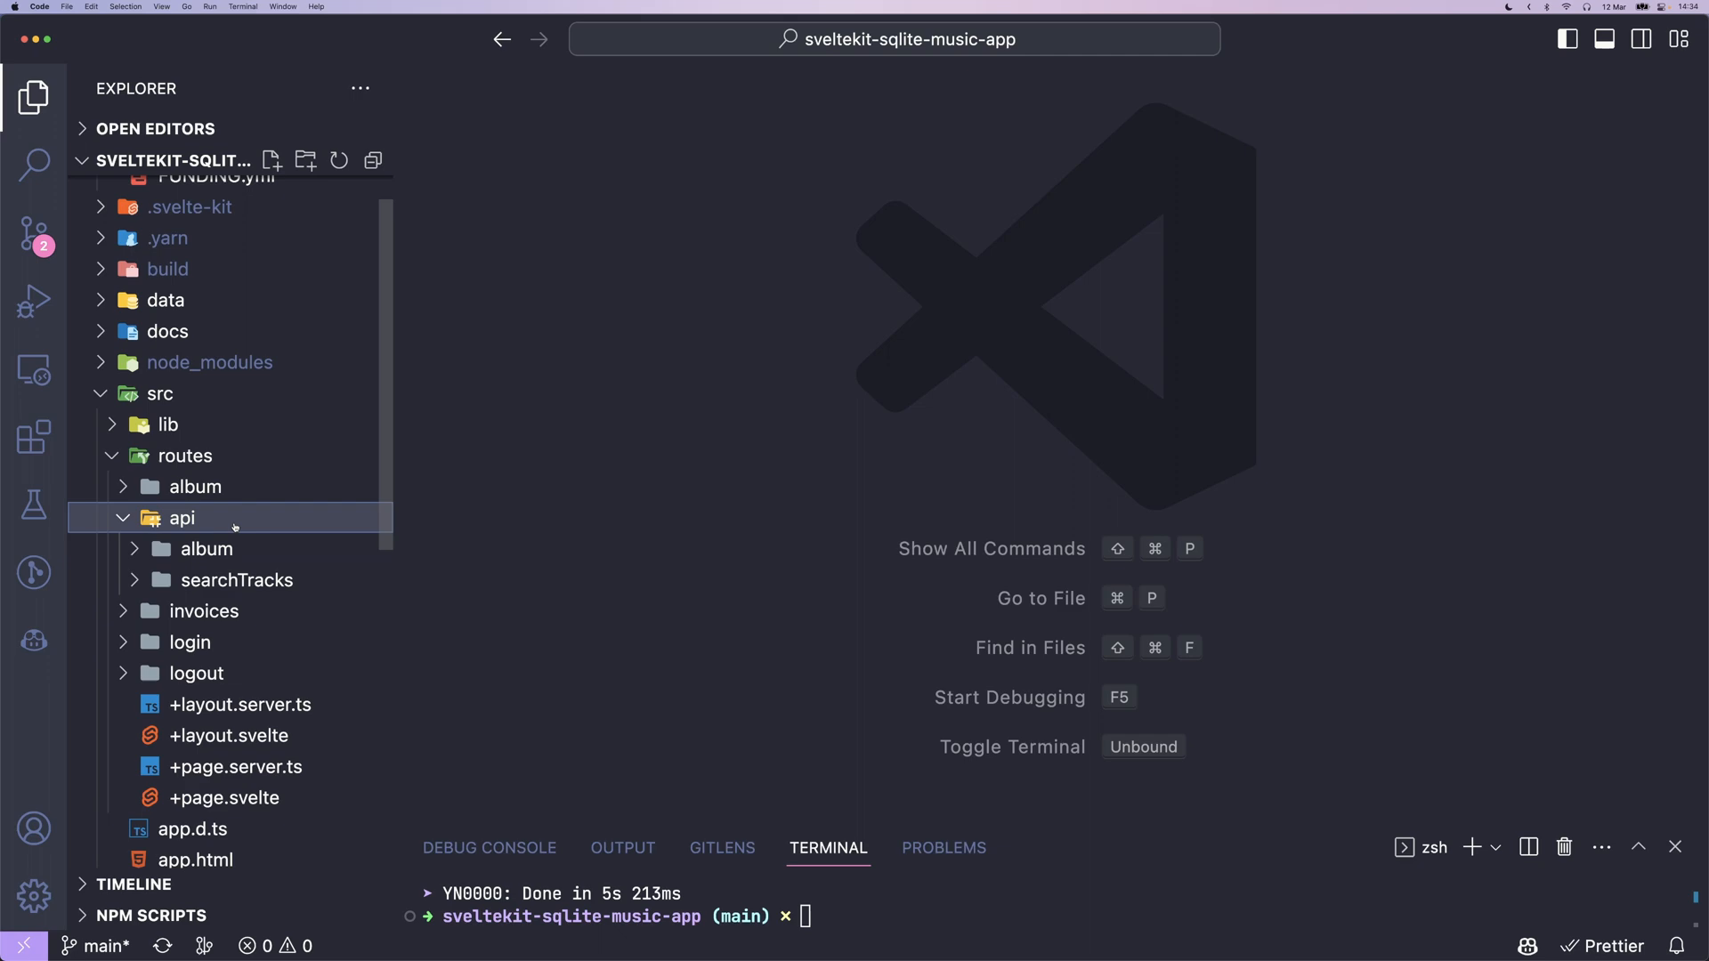
Step: Open src/routes/invoices/+page.svelte to view the faceted filter and search markup
click(235, 610)
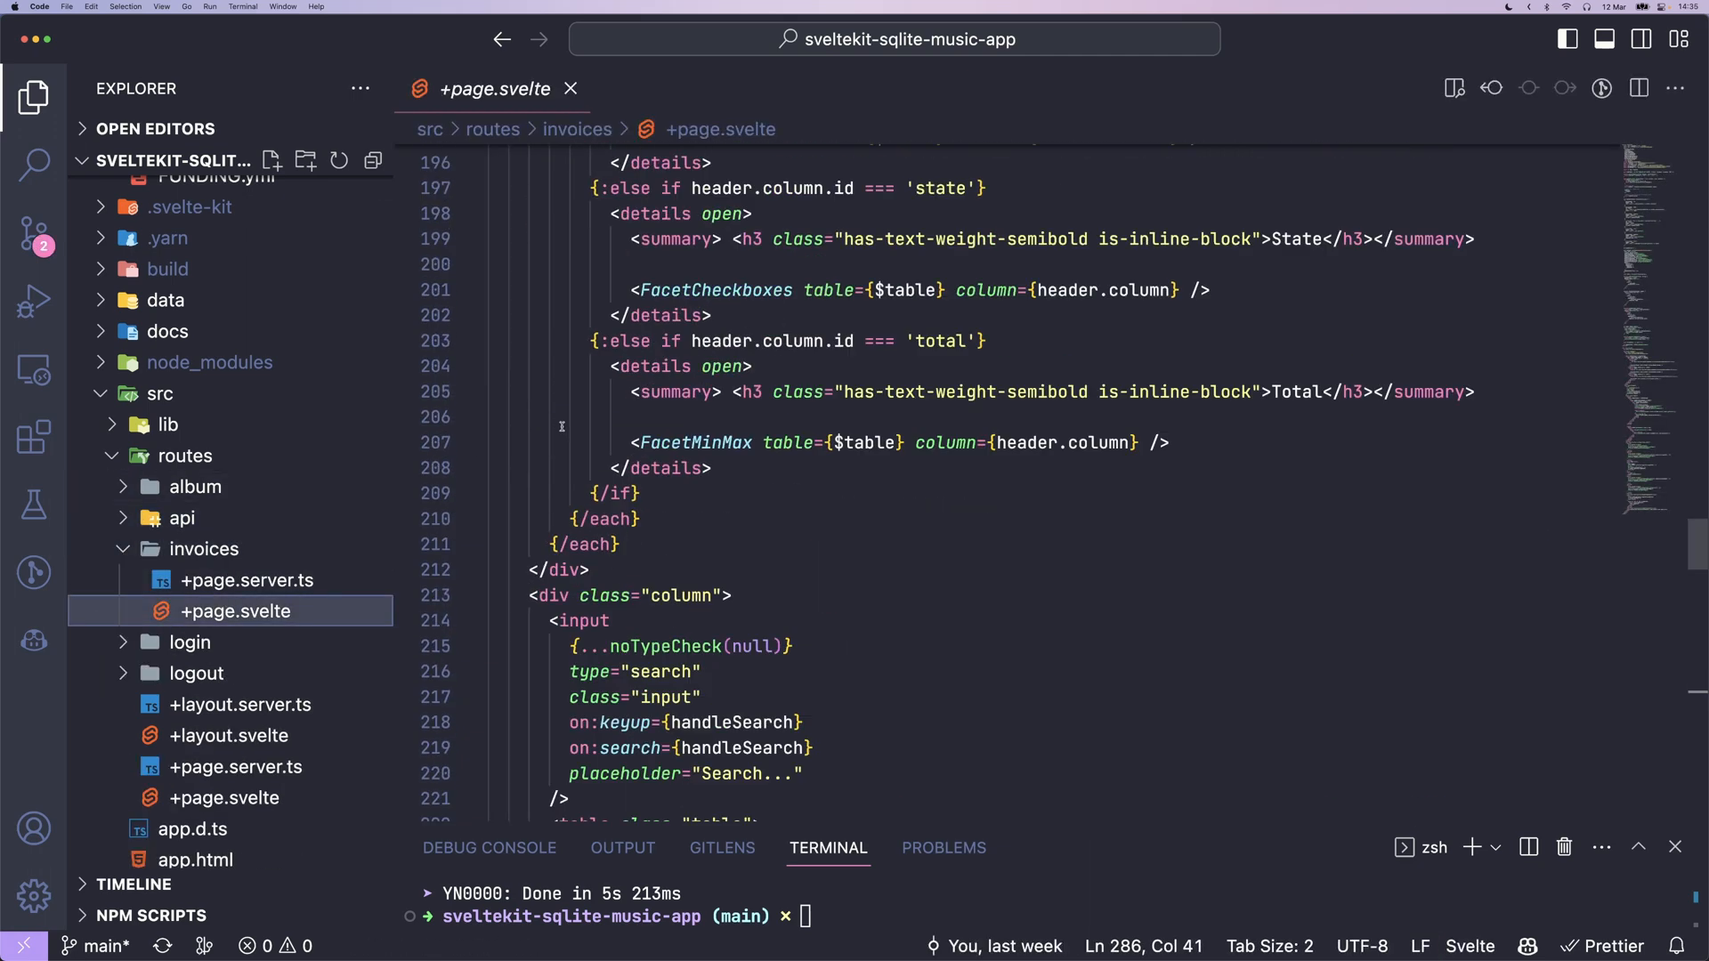